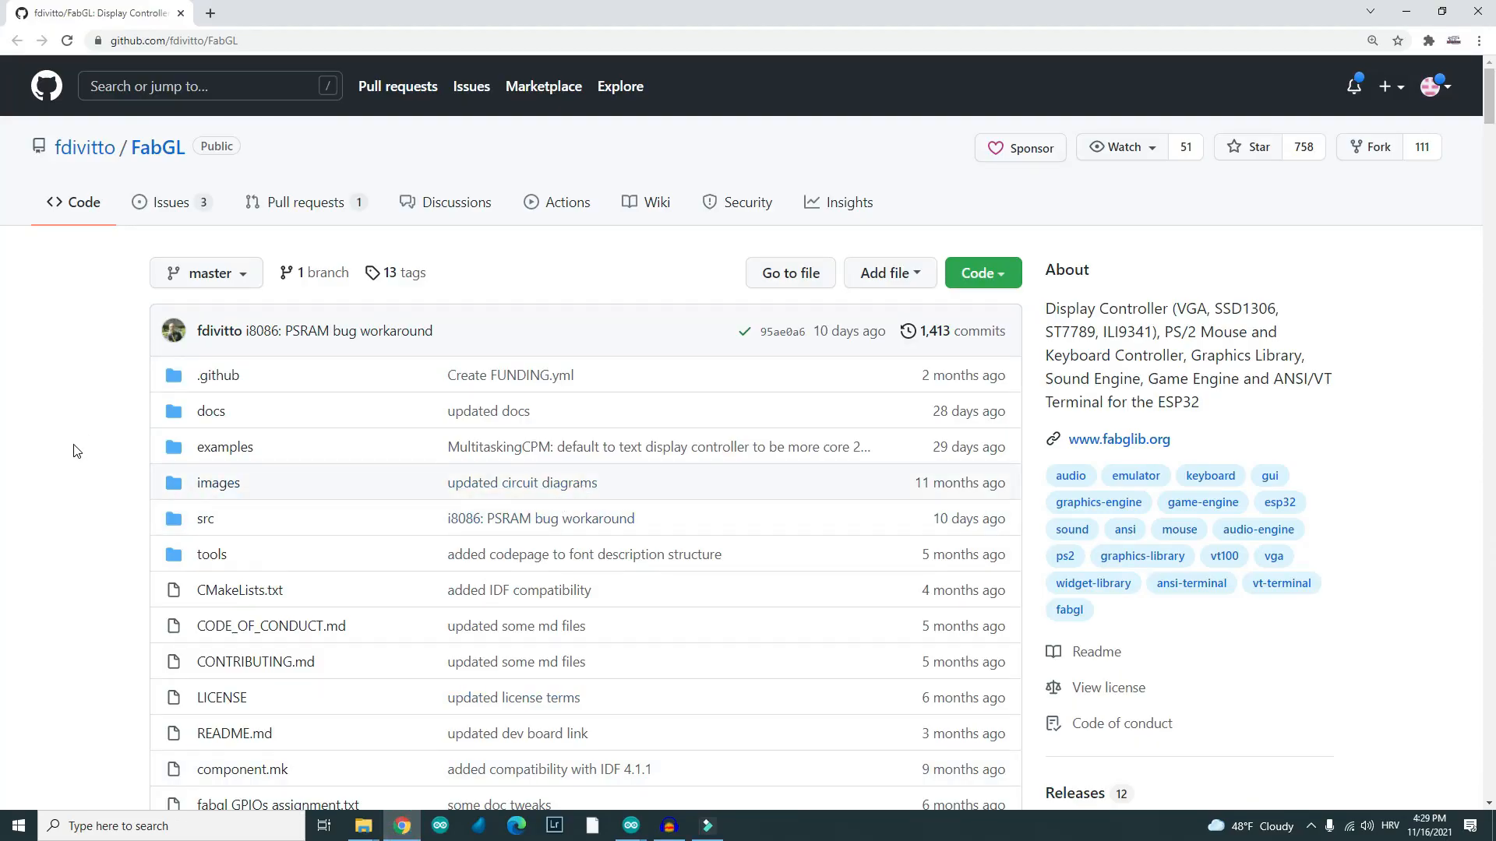
- Bring the Arduino IDE window forward over the FabGL GitHub page
{"action": "left_click", "coordinate": [167, 41]}
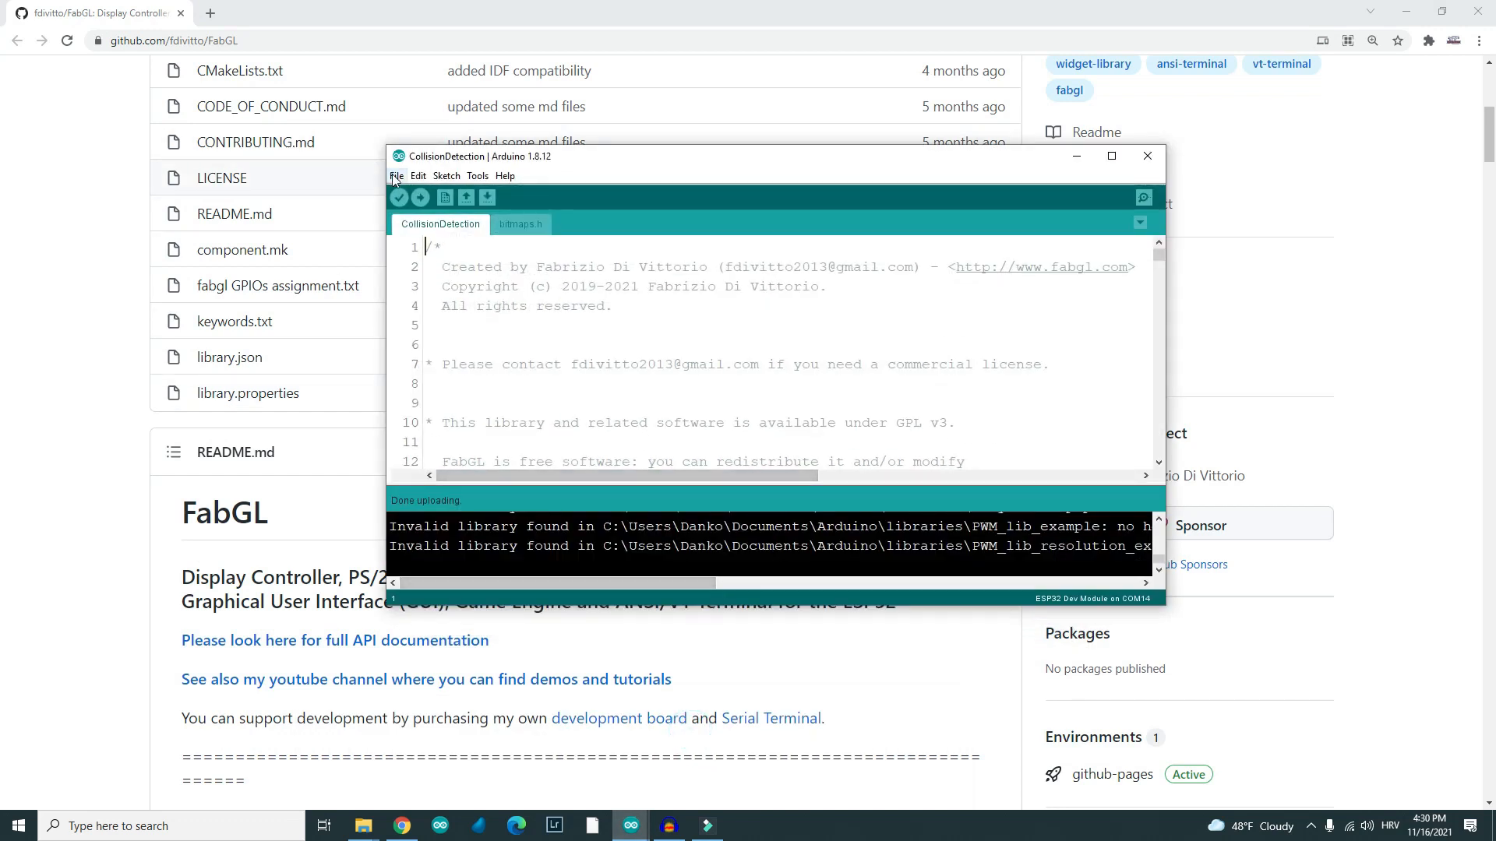
- Load the FabGL SpaceInvaders example and confirm the board is ESP32 Dev Module
{"action": "left_click", "coordinate": [396, 176]}
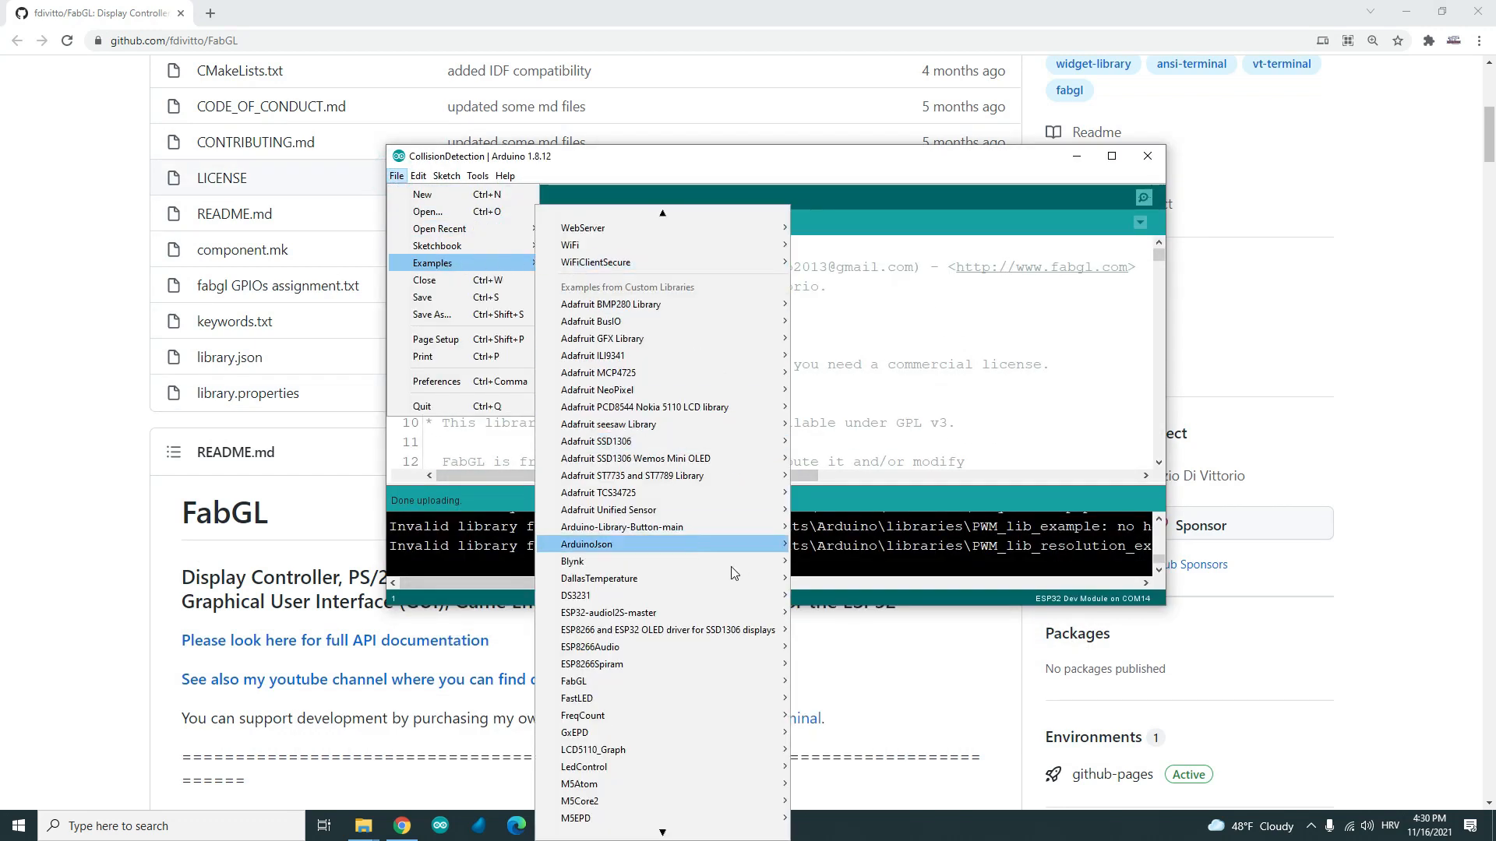
{"action": "mouse_move", "coordinate": [573, 681]}
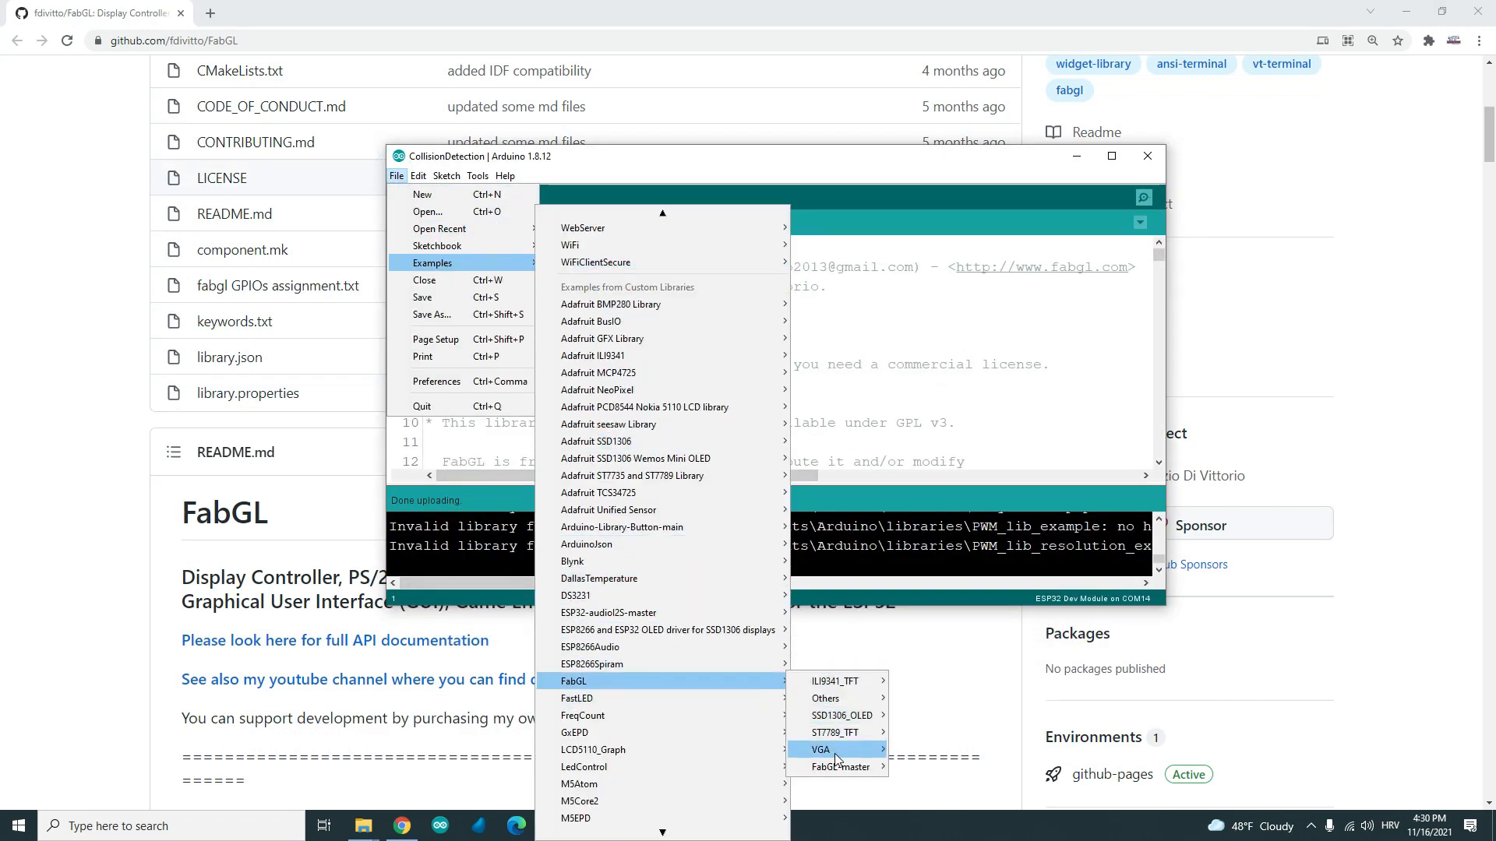
{"action": "mouse_move", "coordinate": [819, 749]}
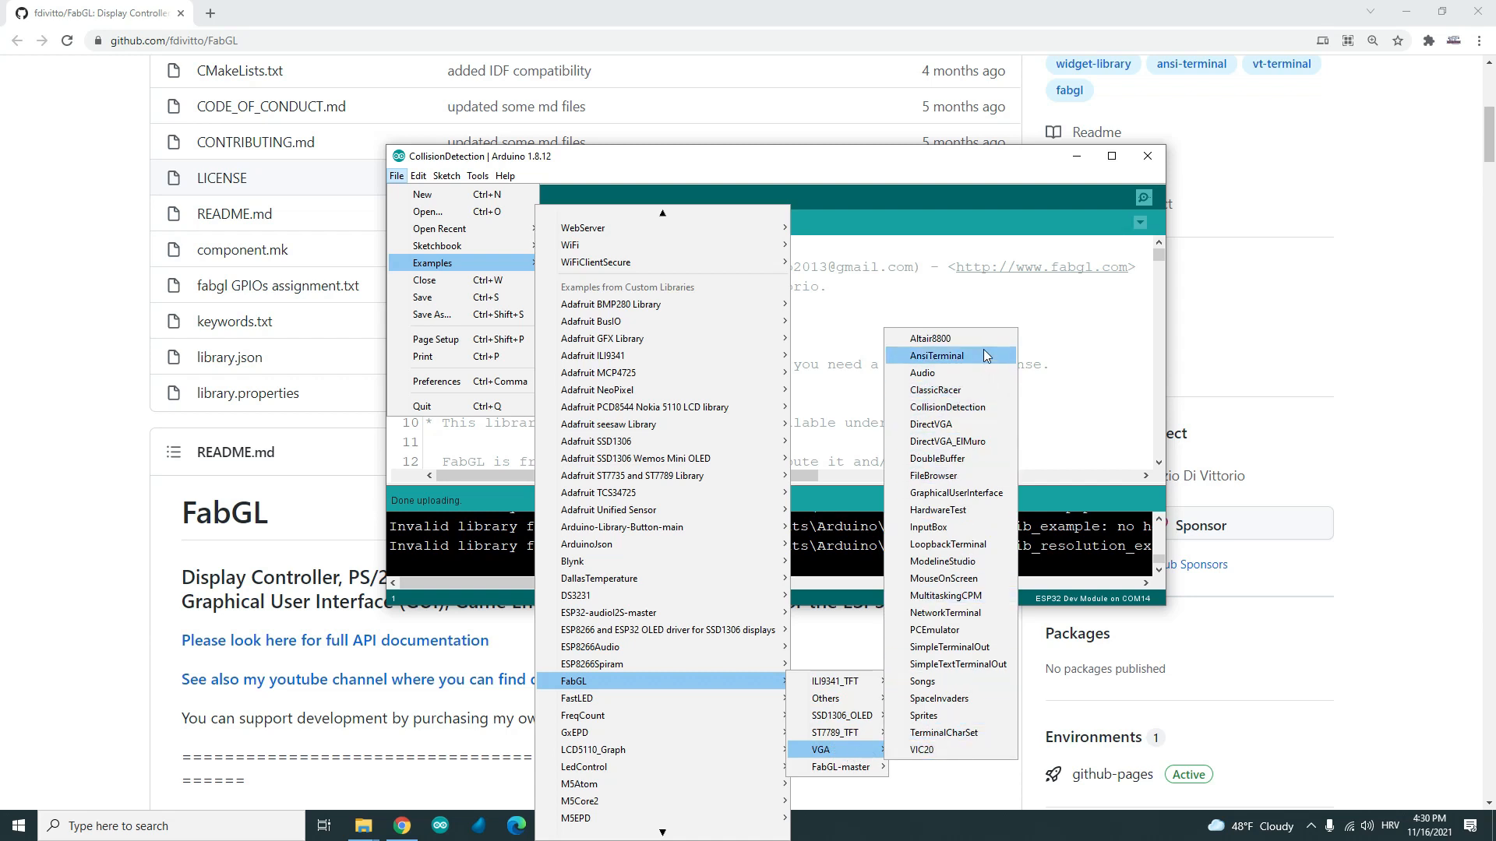
{"action": "mouse_move", "coordinate": [951, 681]}
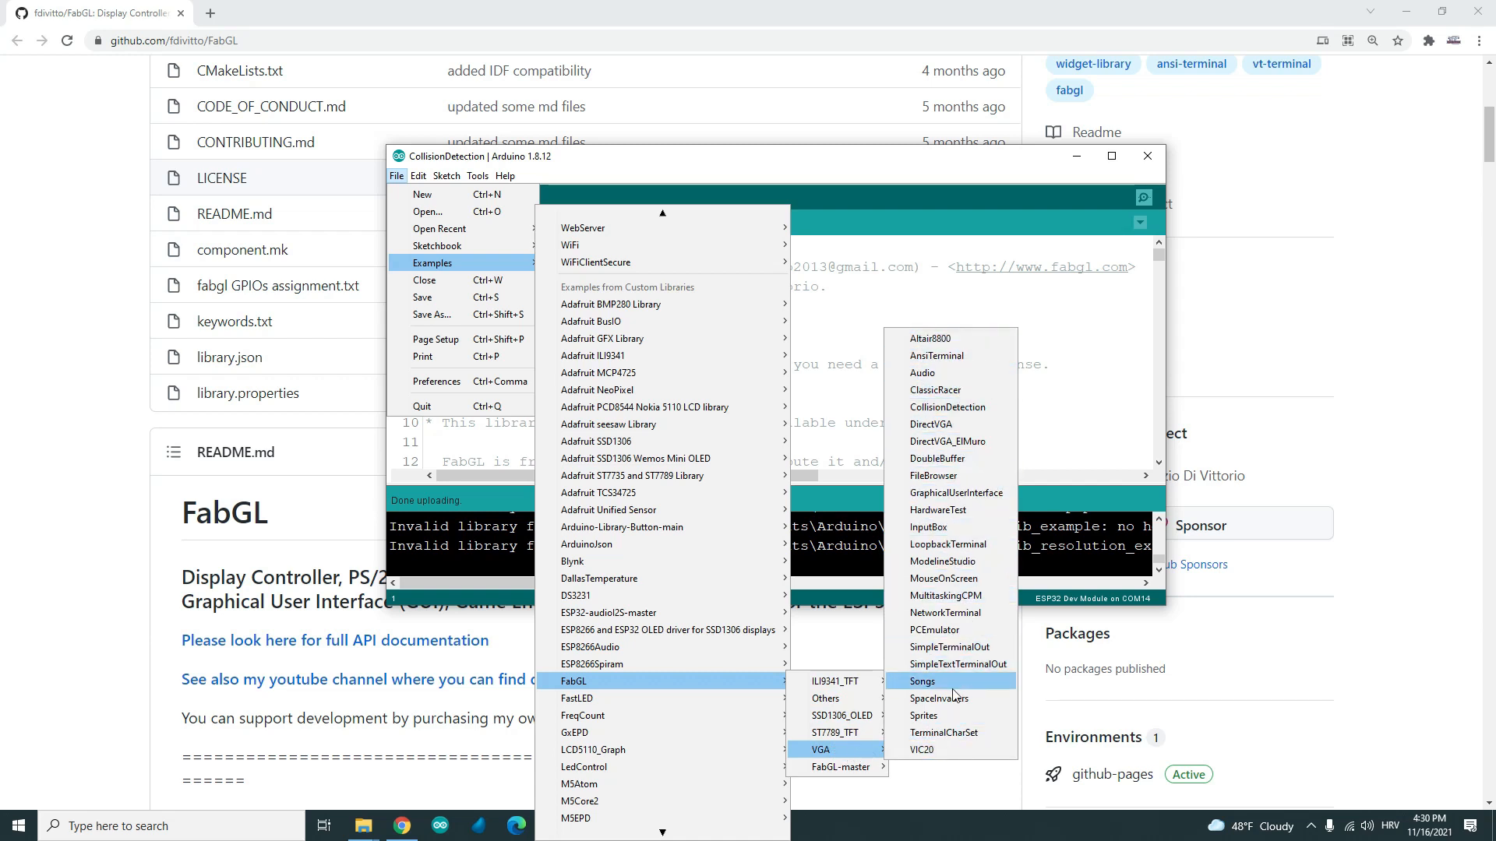
{"action": "mouse_move", "coordinate": [963, 698]}
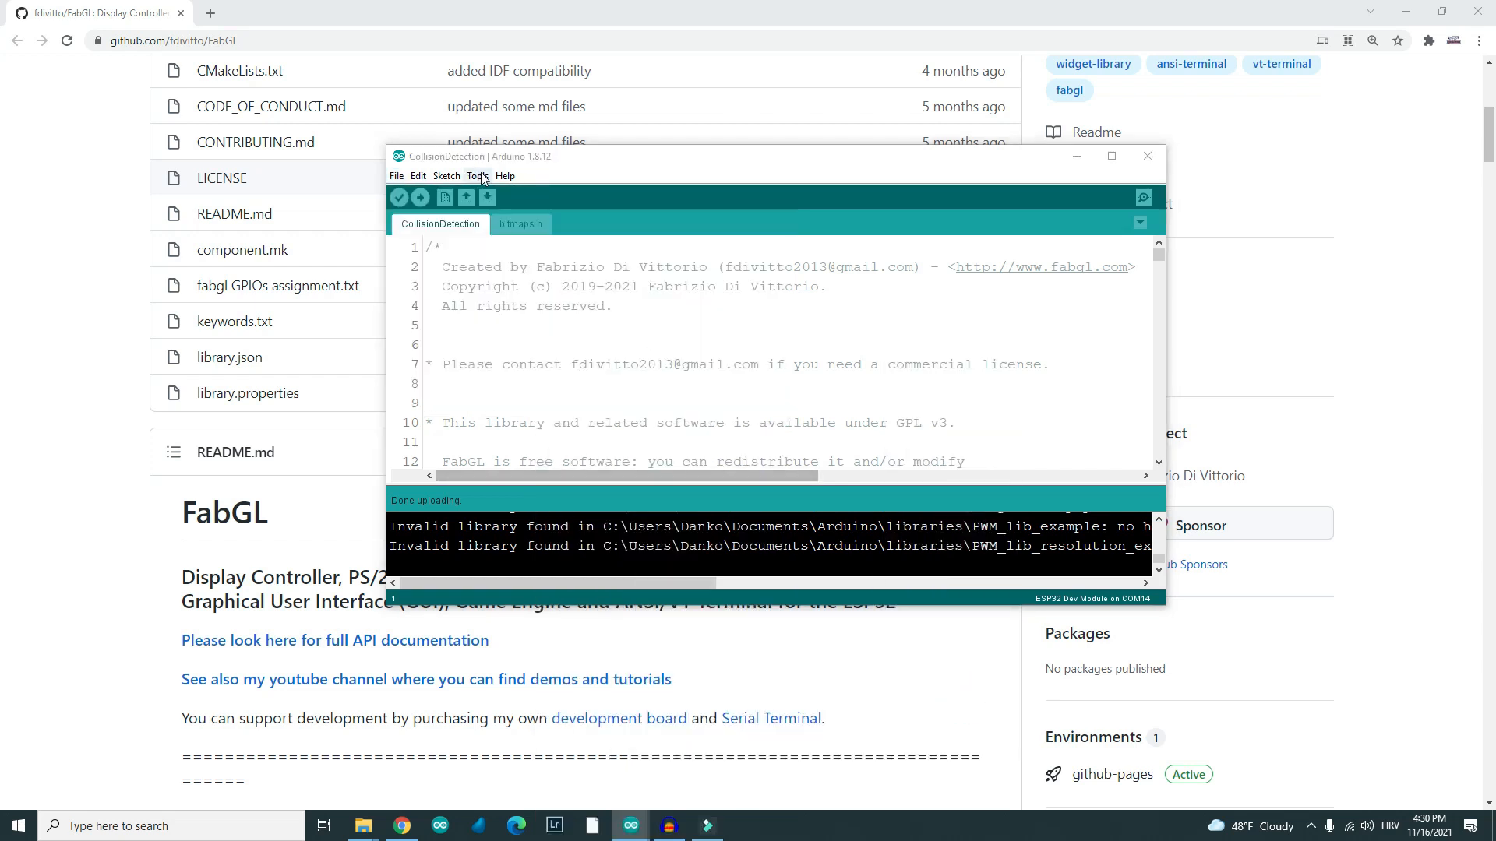
{"action": "left_click", "coordinate": [476, 176]}
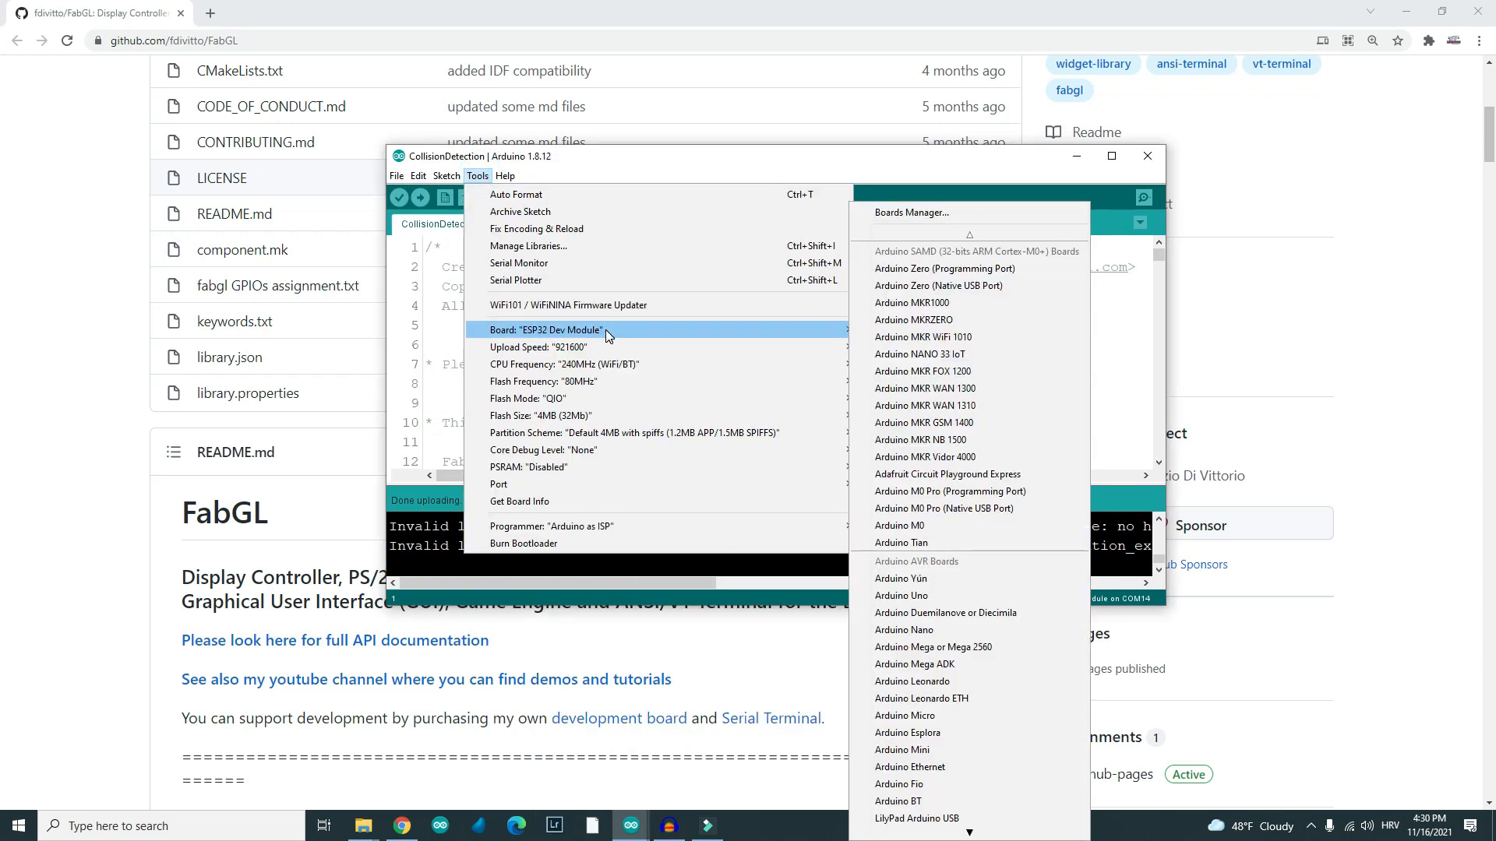
{"action": "mouse_move", "coordinate": [499, 483]}
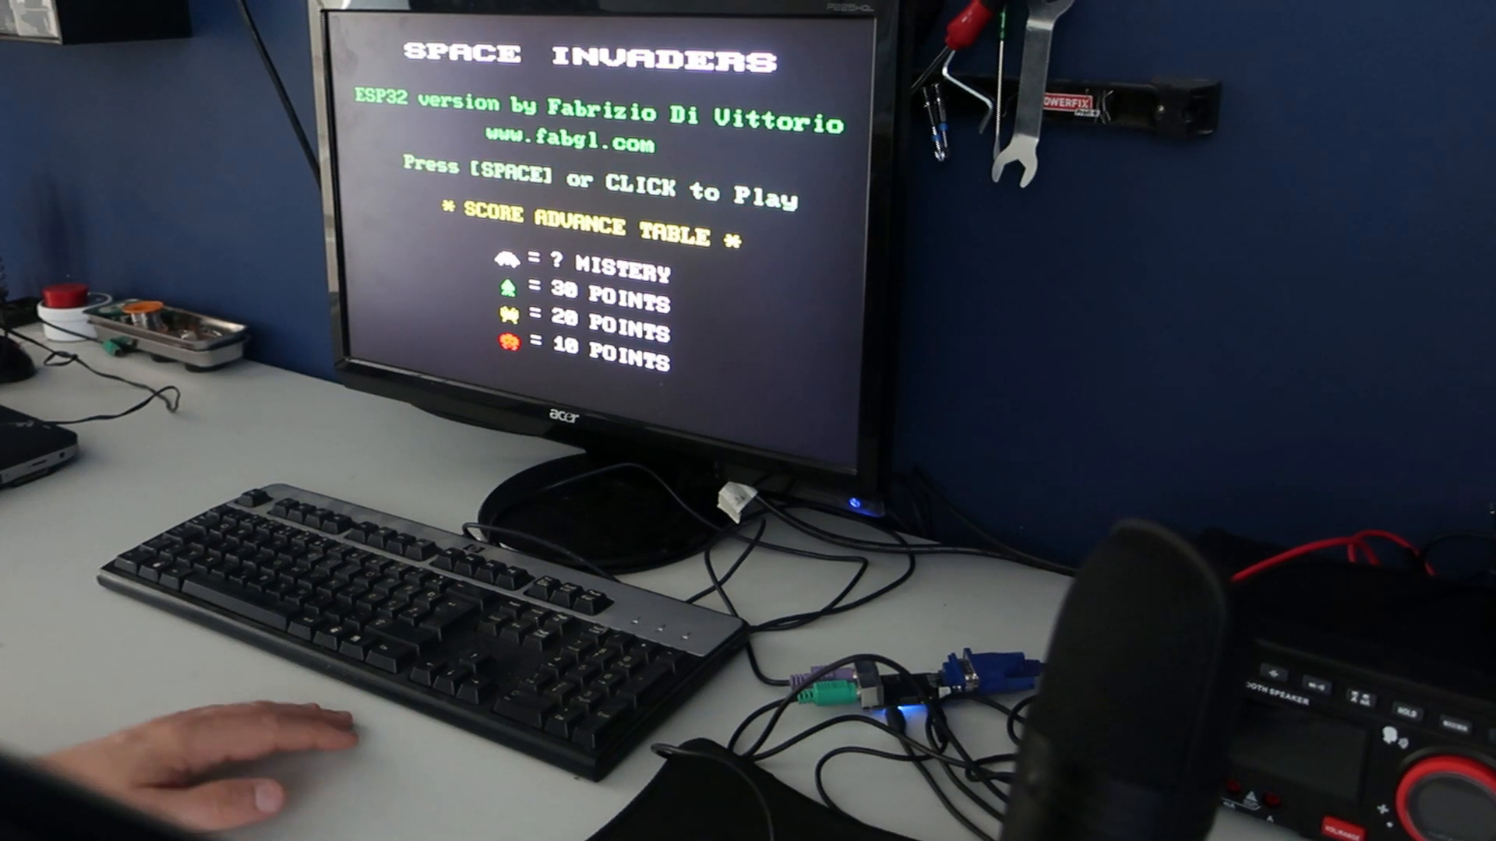
- Start a new Space Invaders game on the ESP32's VGA monitor
{"action": "key", "text": "space"}
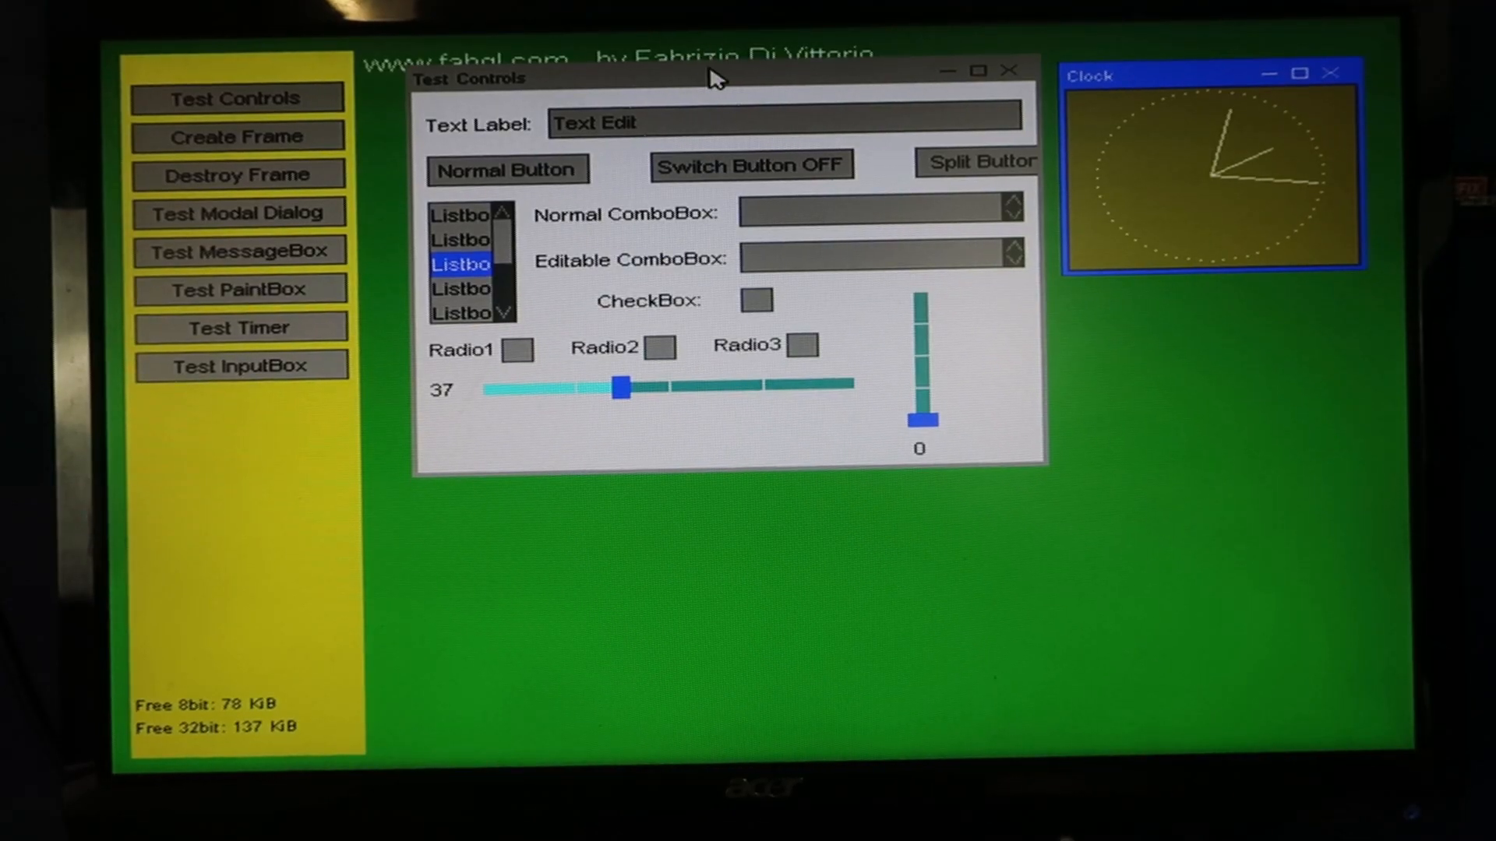
- Move Test Controls lower, make its text read hello, turn the switch ON and show the split button list
{"action": "left_click_drag", "start_coordinate": [711, 78], "coordinate": [701, 315]}
{"action": "type", "text": "hellop"}
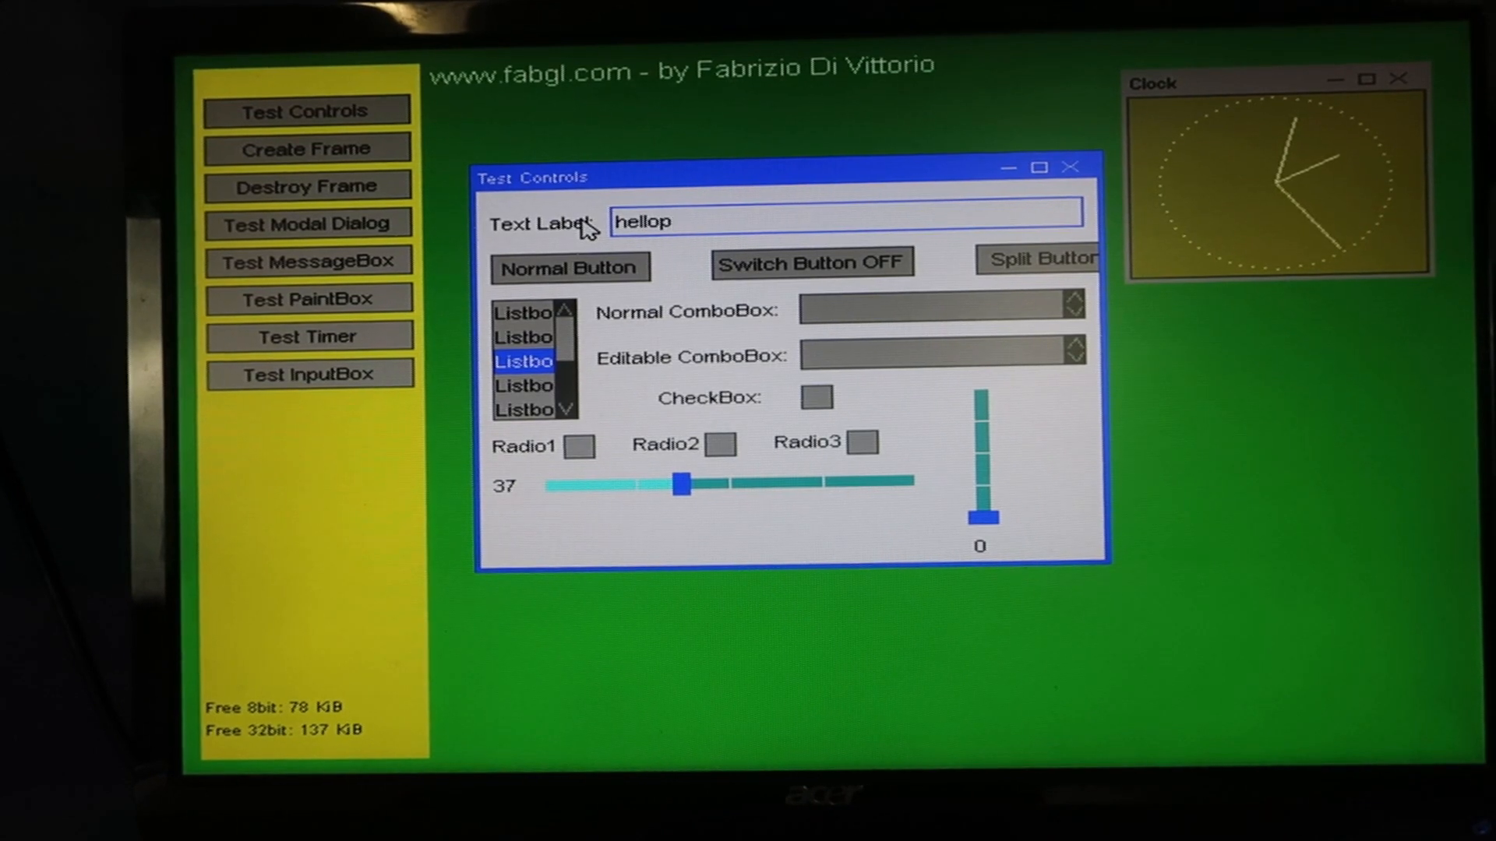
{"action": "key", "text": "Backspace"}
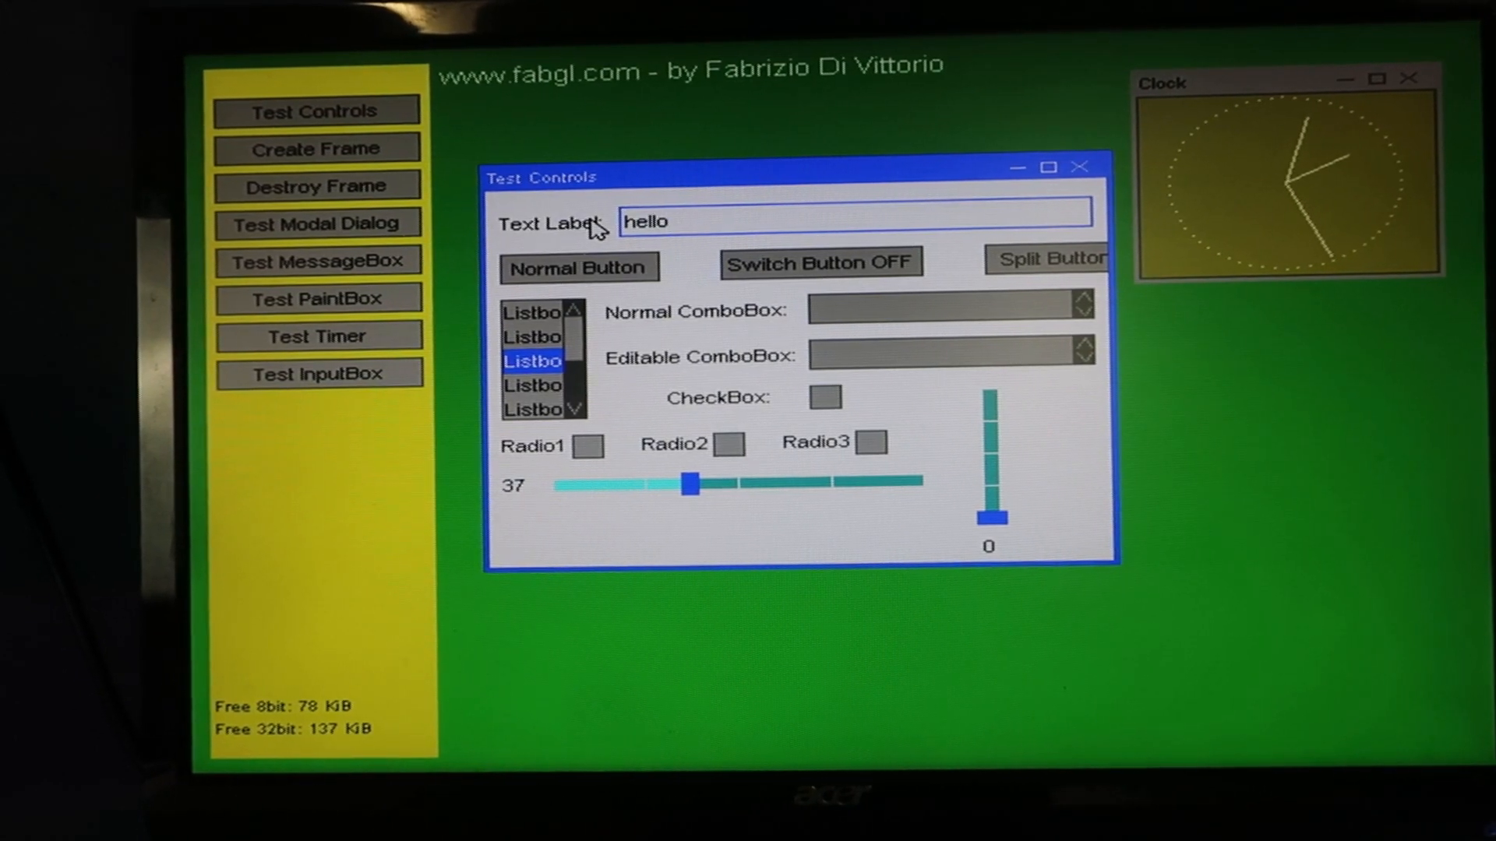
{"action": "left_click", "coordinate": [944, 312]}
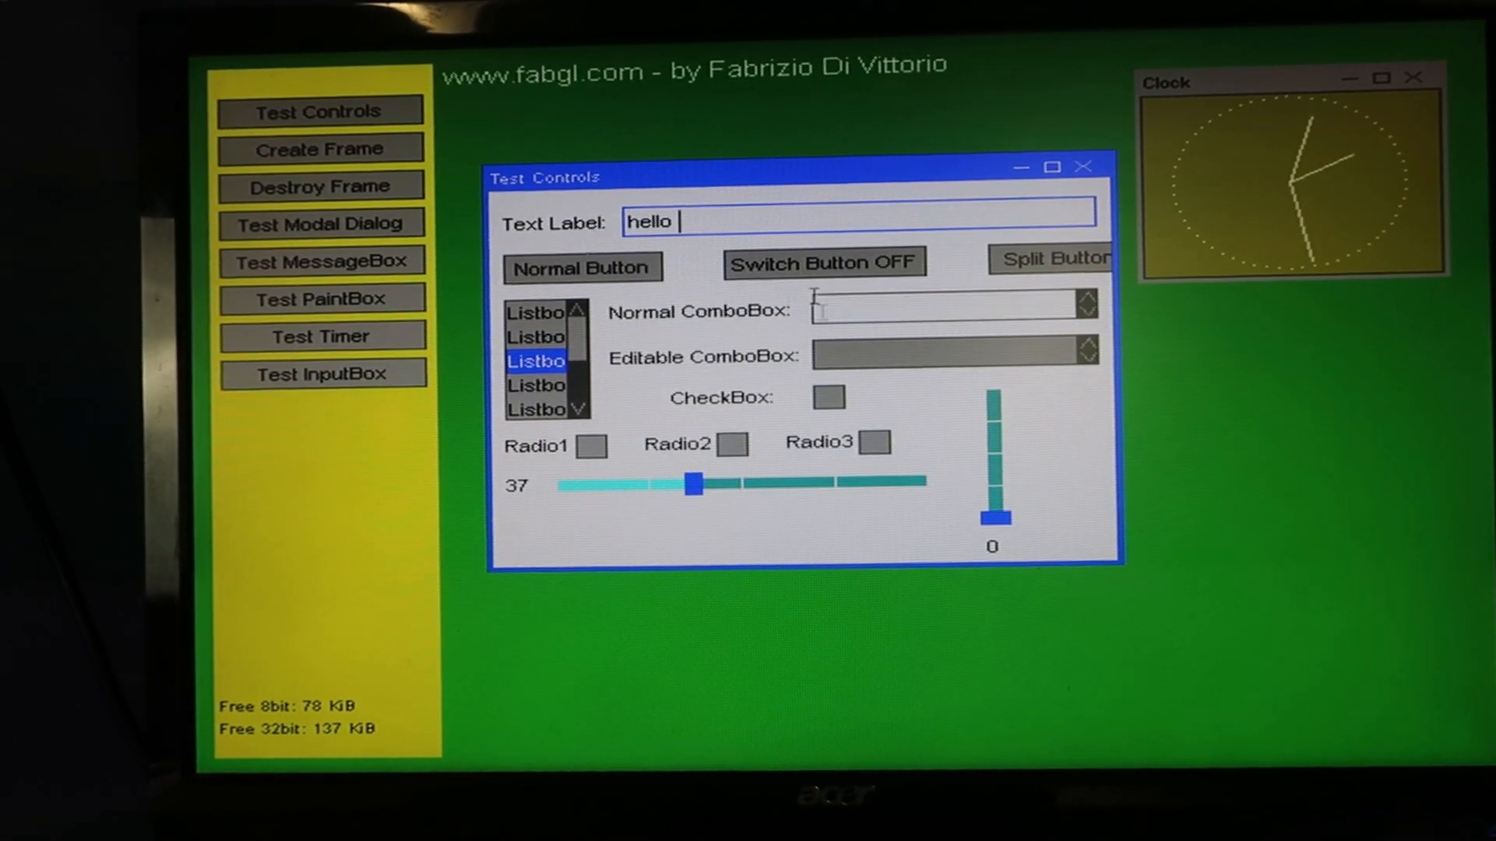
{"action": "left_click", "coordinate": [822, 262]}
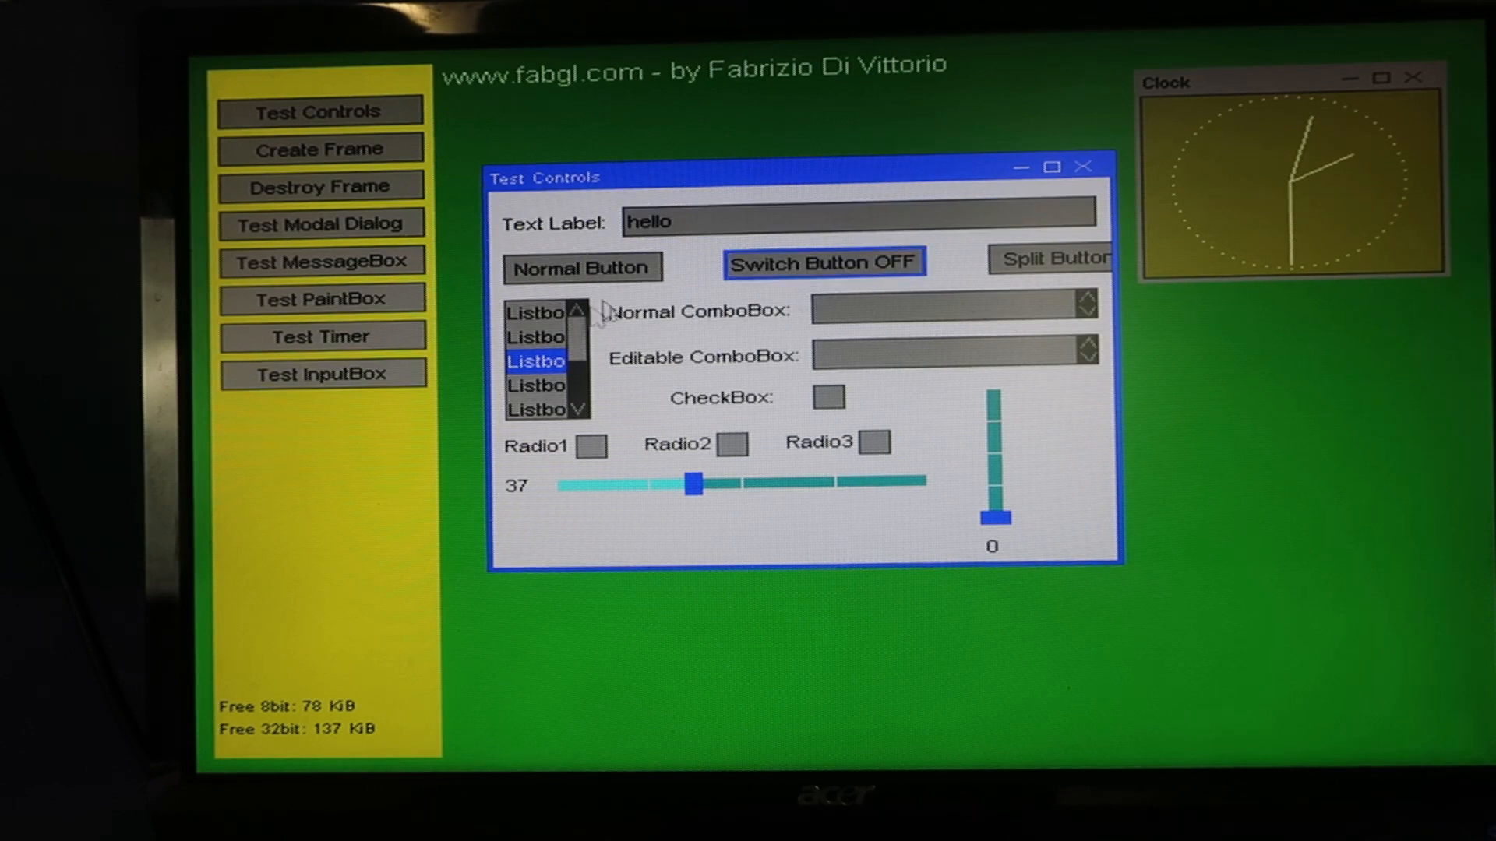
{"action": "left_click", "coordinate": [1055, 257]}
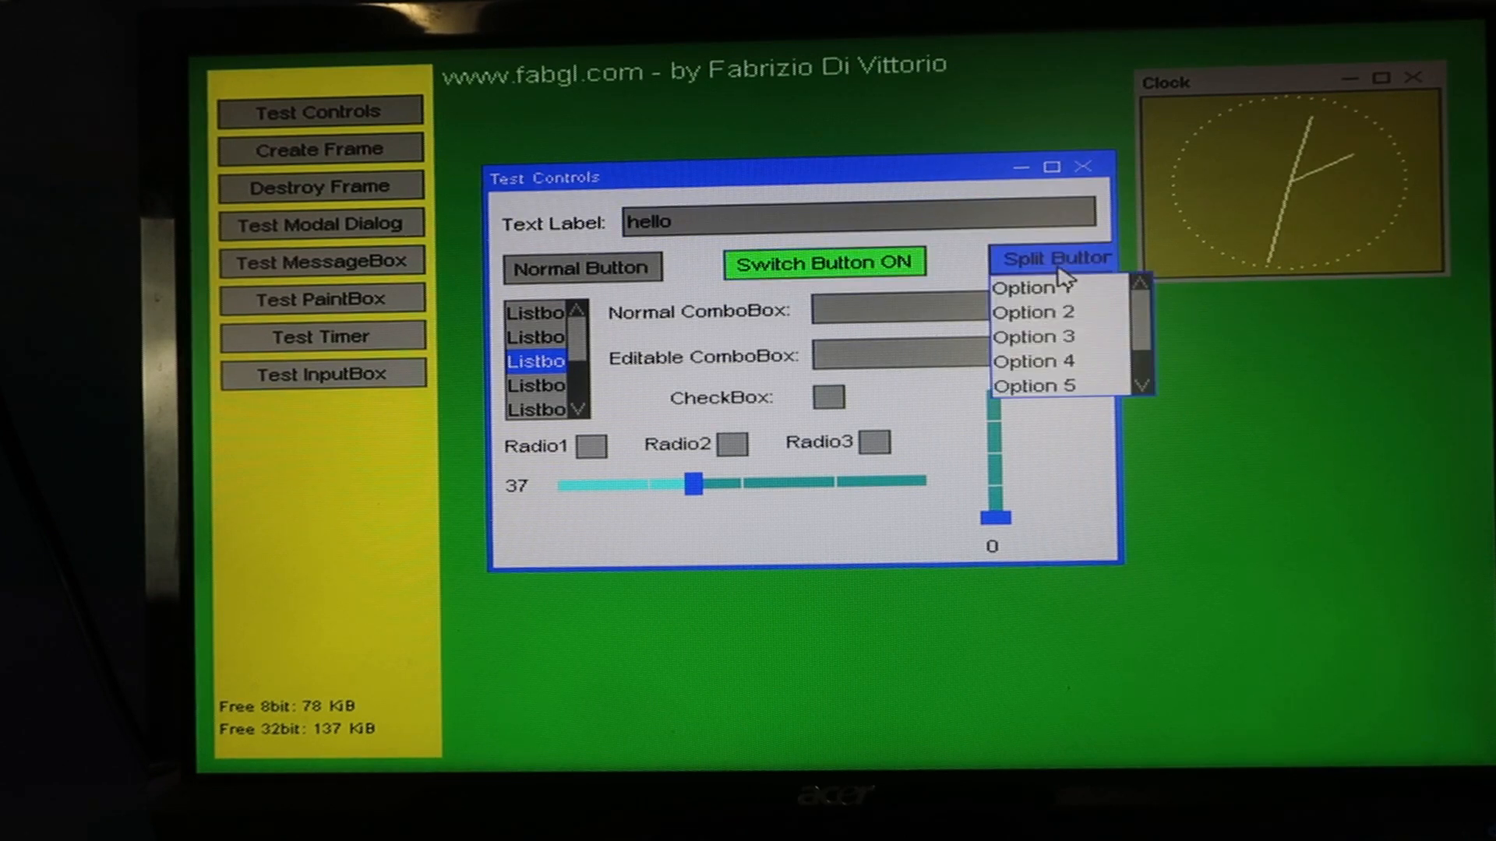
- Trigger and dismiss Button Pressed!, check Radio1, set the vertical slider to 75, close the window
{"action": "left_click", "coordinate": [582, 267]}
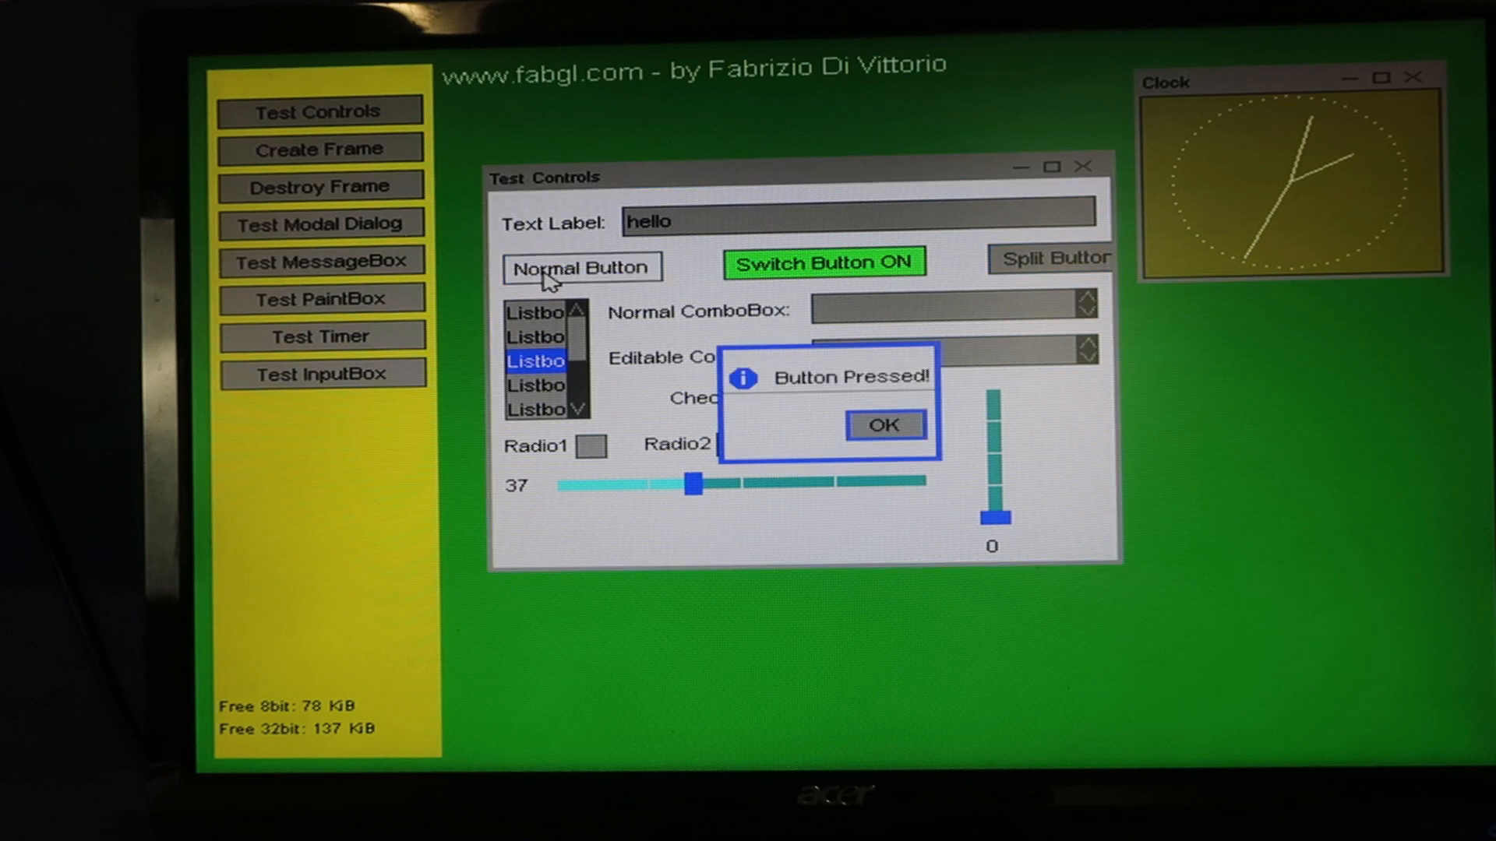
{"action": "left_click", "coordinate": [882, 424]}
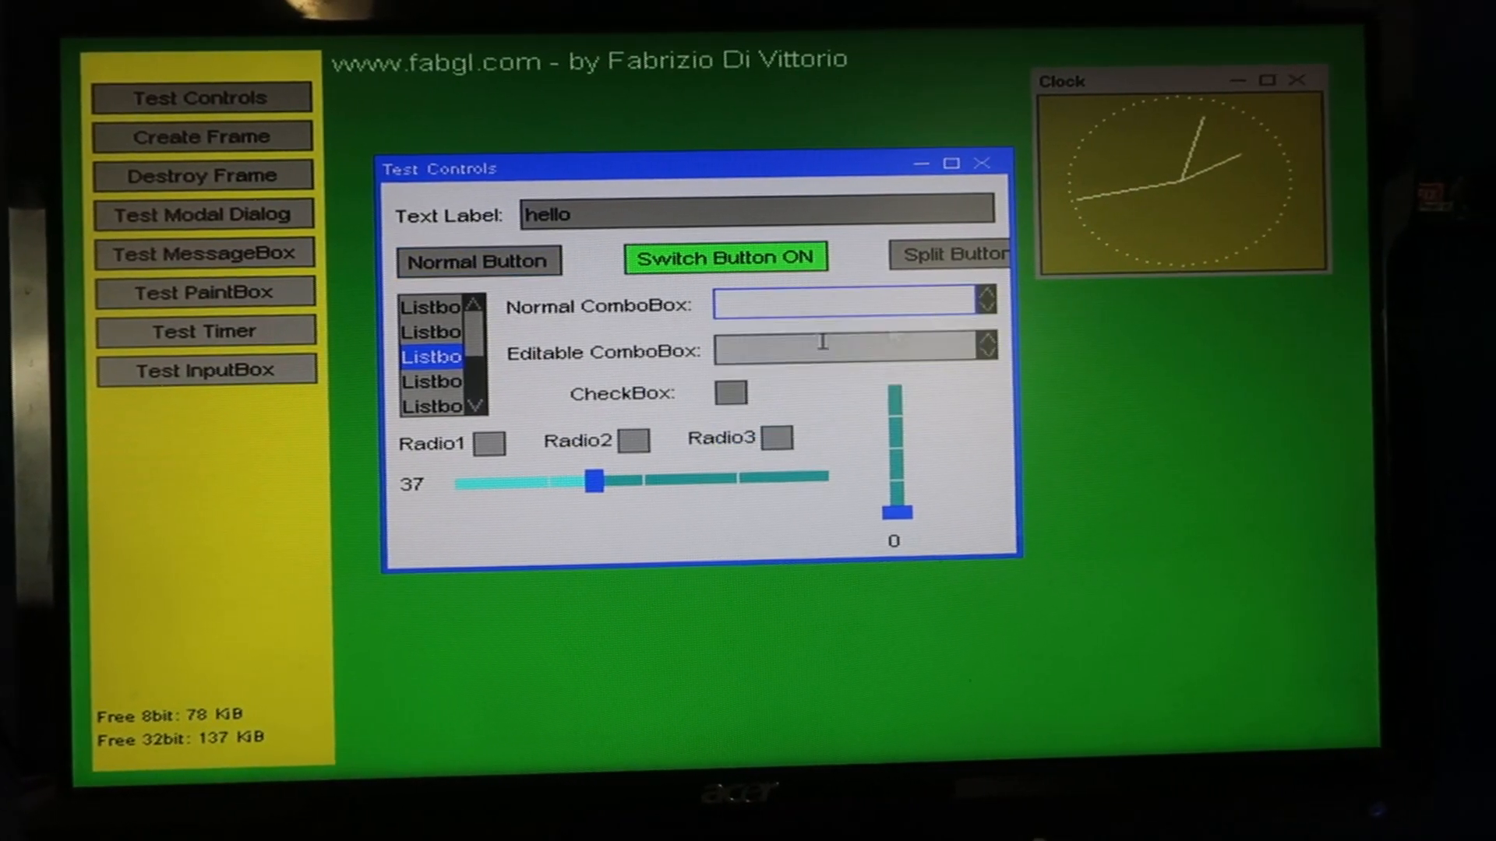
{"action": "left_click", "coordinate": [486, 442]}
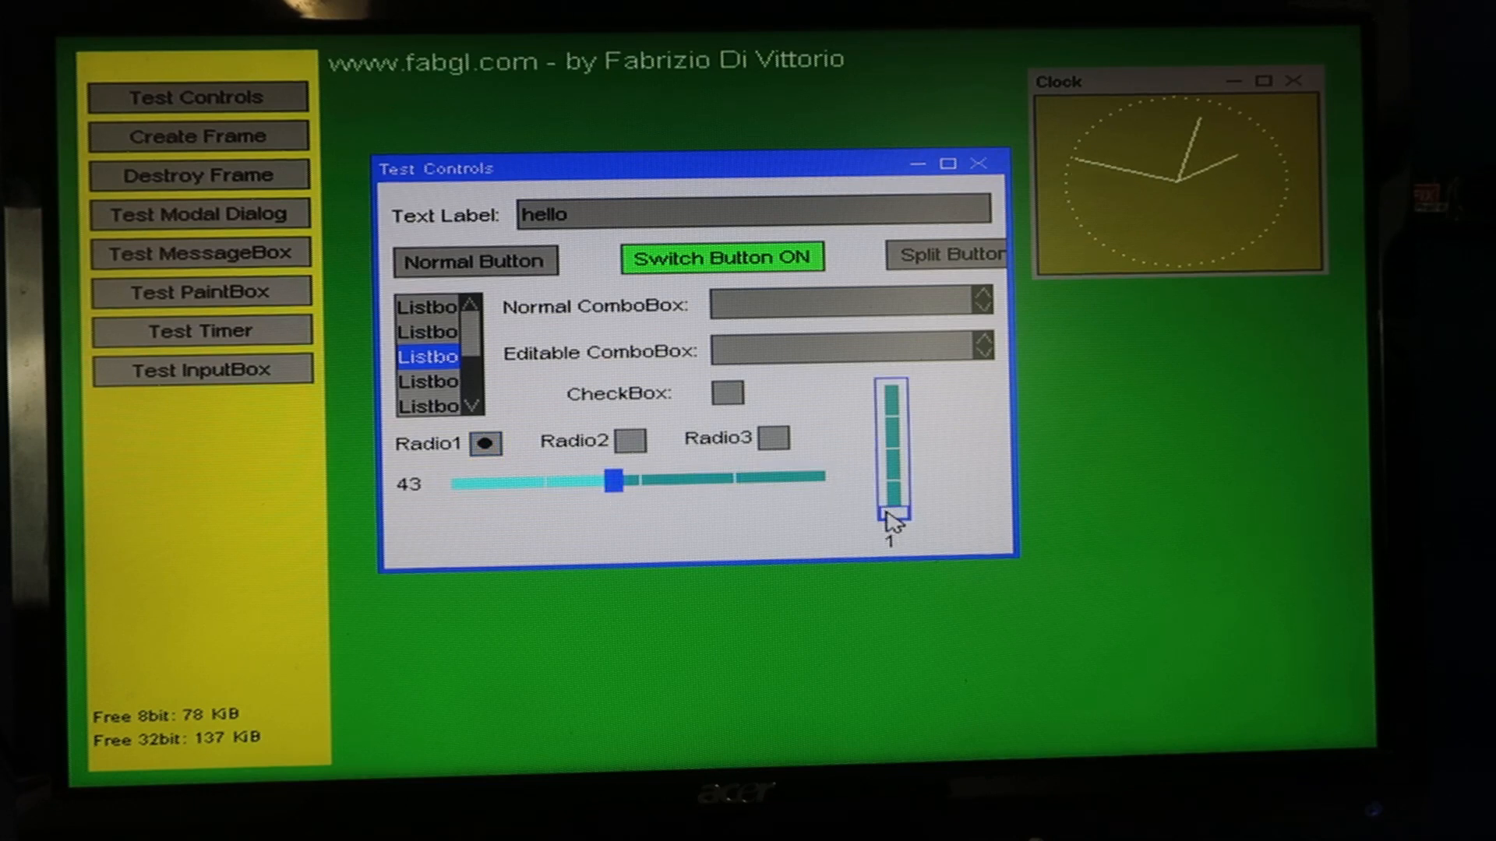
{"action": "left_click_drag", "start_coordinate": [890, 516], "coordinate": [890, 401]}
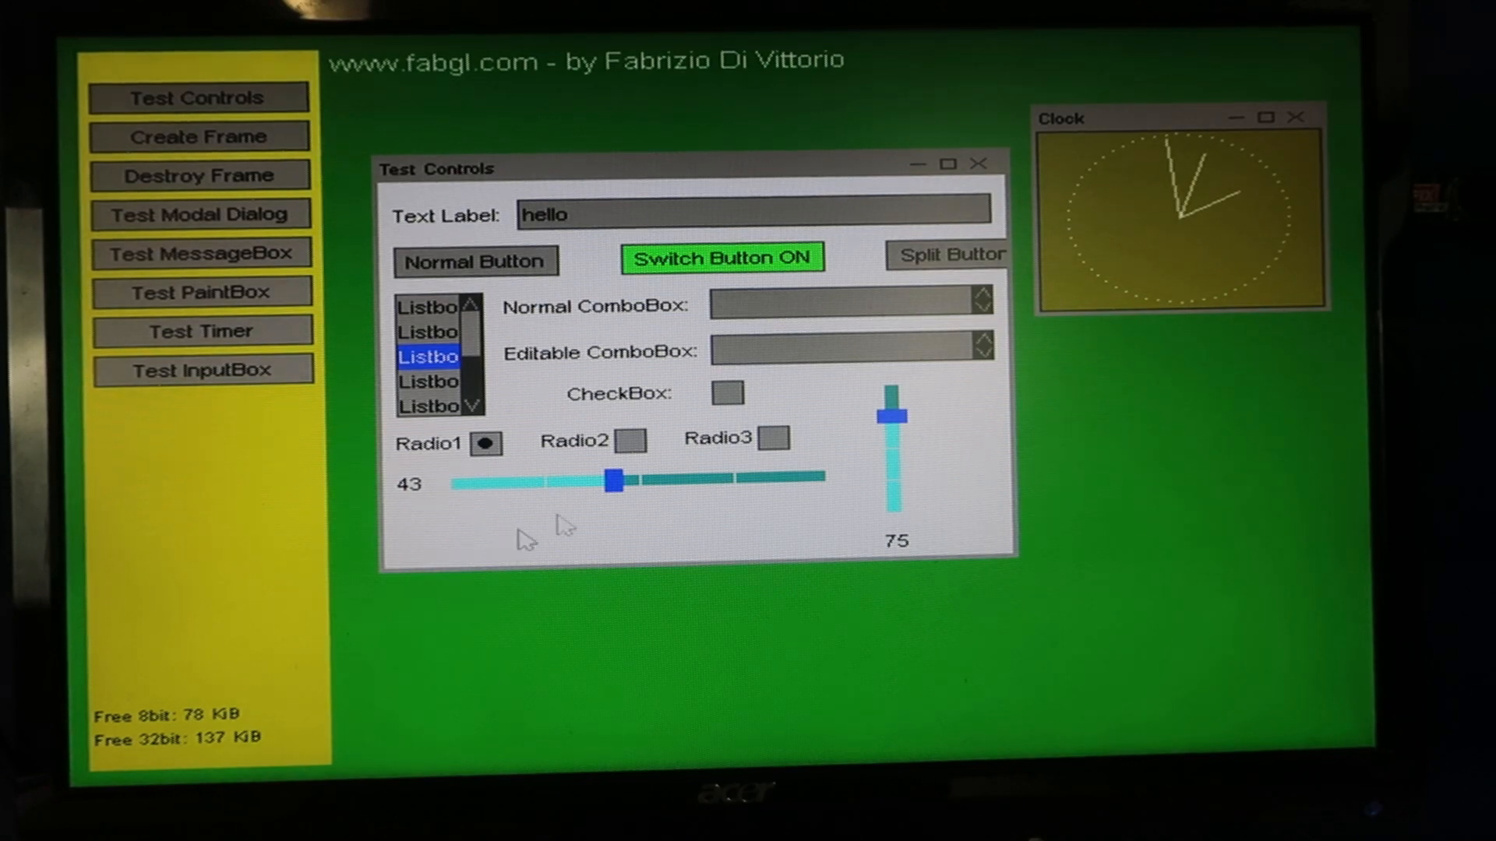
{"action": "left_click", "coordinate": [198, 136]}
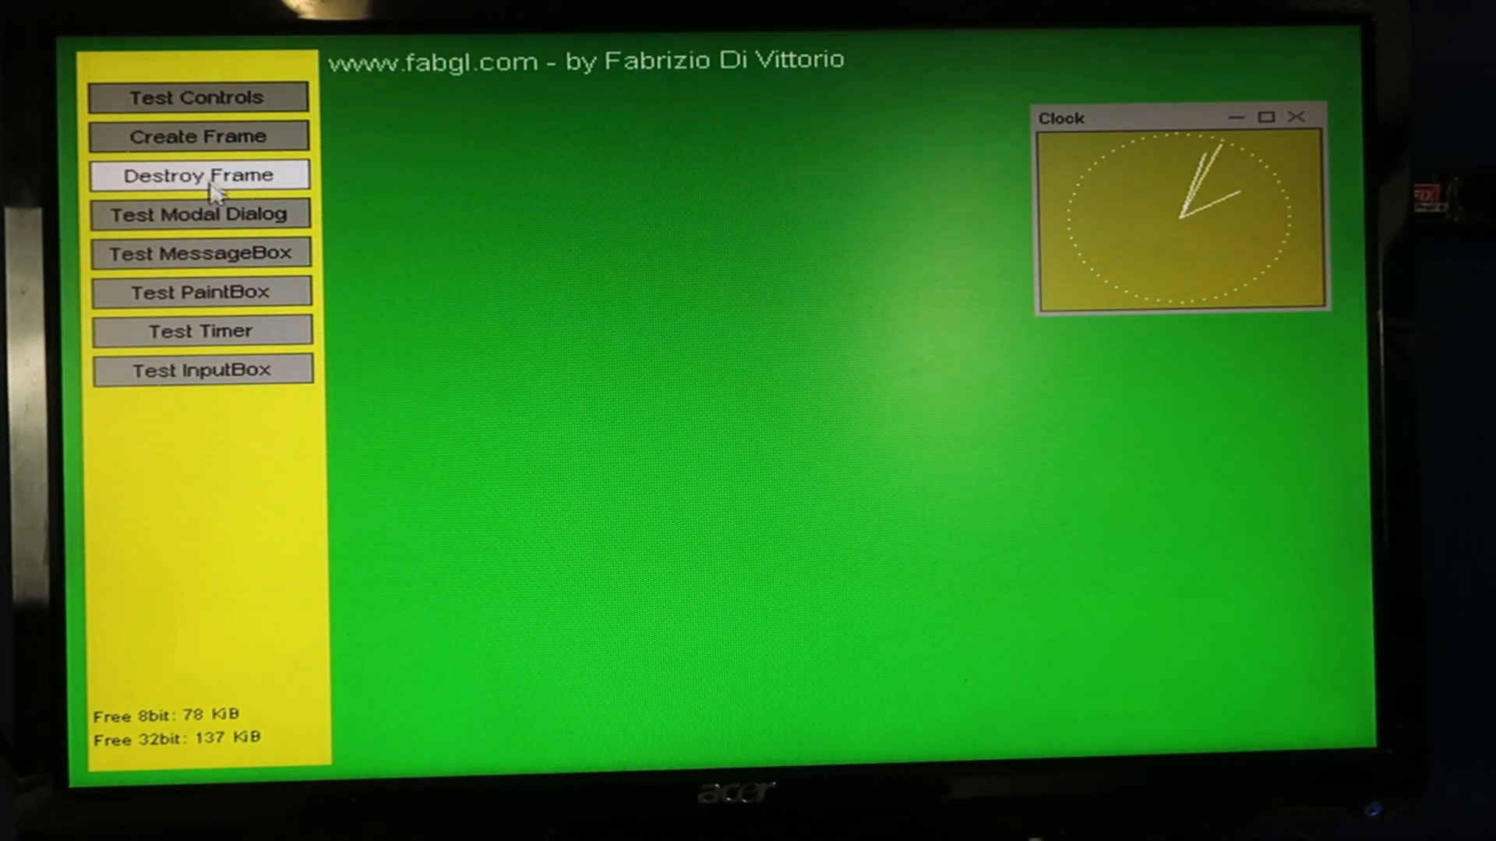
- Run the modal dialog test with Add Item and Close, then show the Yes/No test message box
{"action": "left_click", "coordinate": [201, 213]}
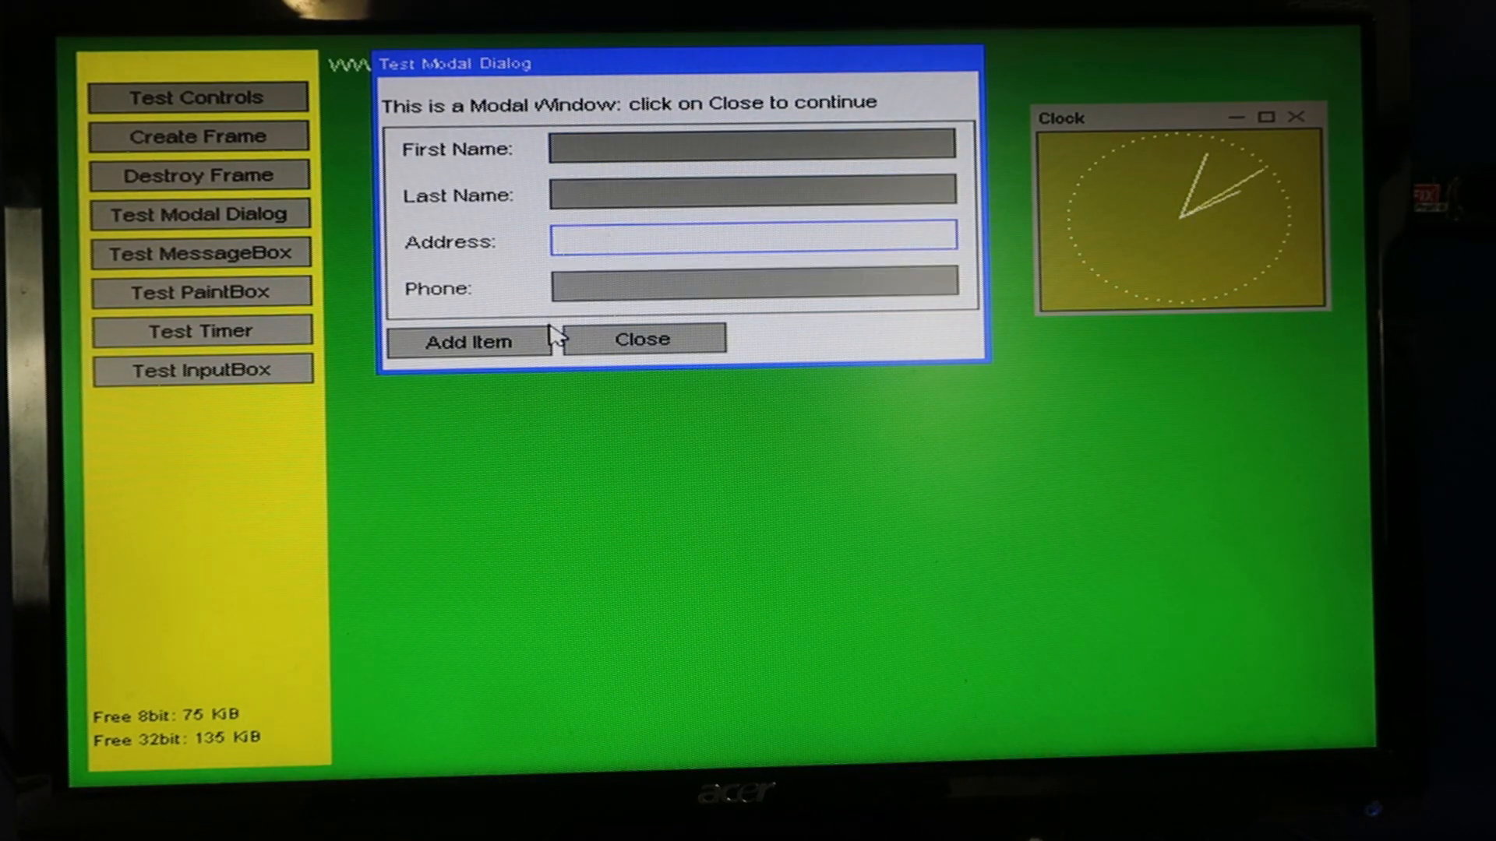
{"action": "left_click", "coordinate": [469, 341]}
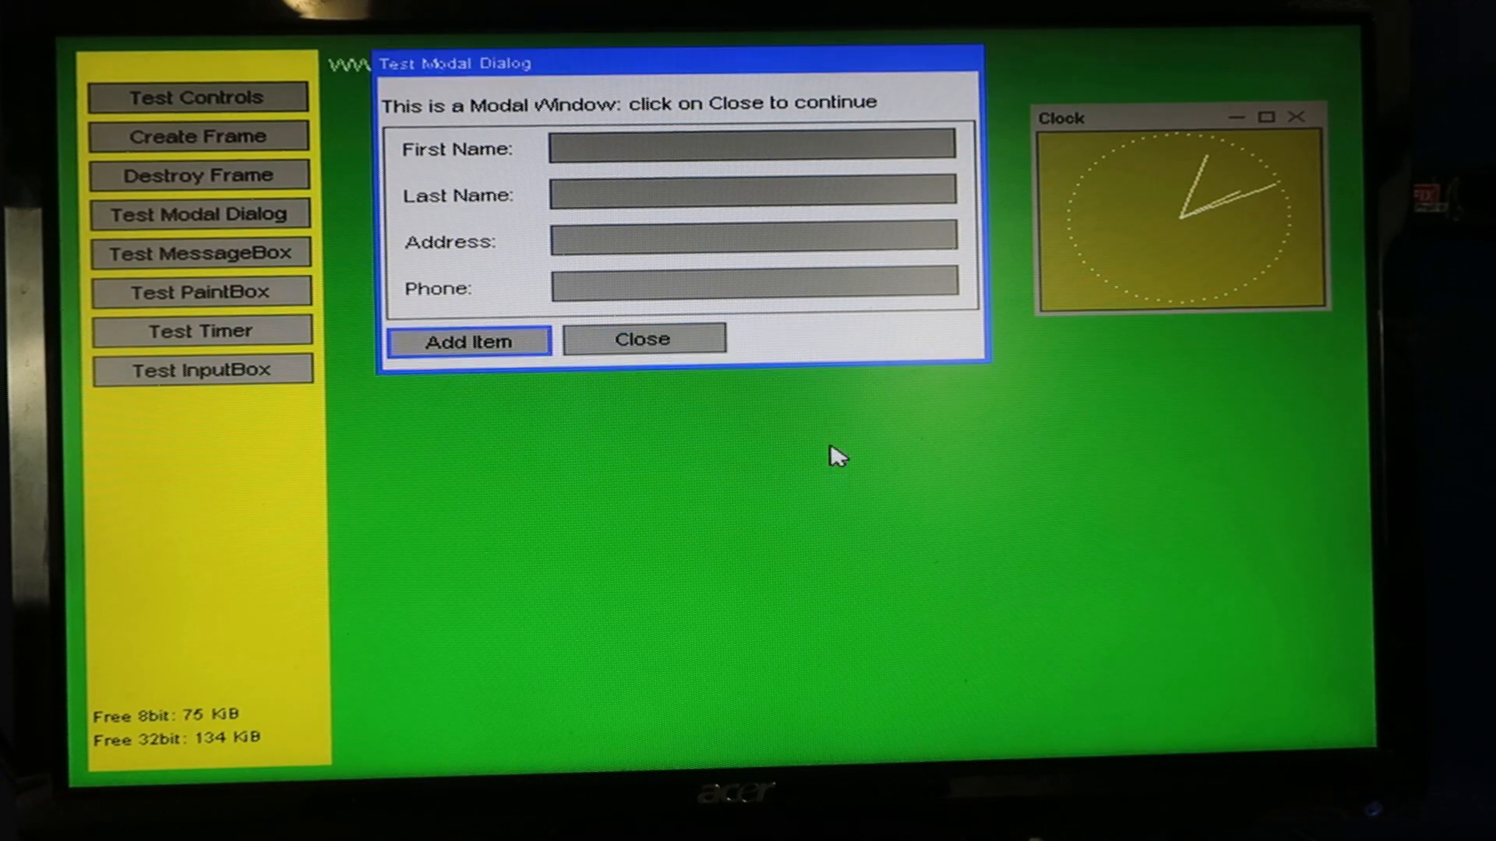
{"action": "left_click", "coordinate": [642, 340]}
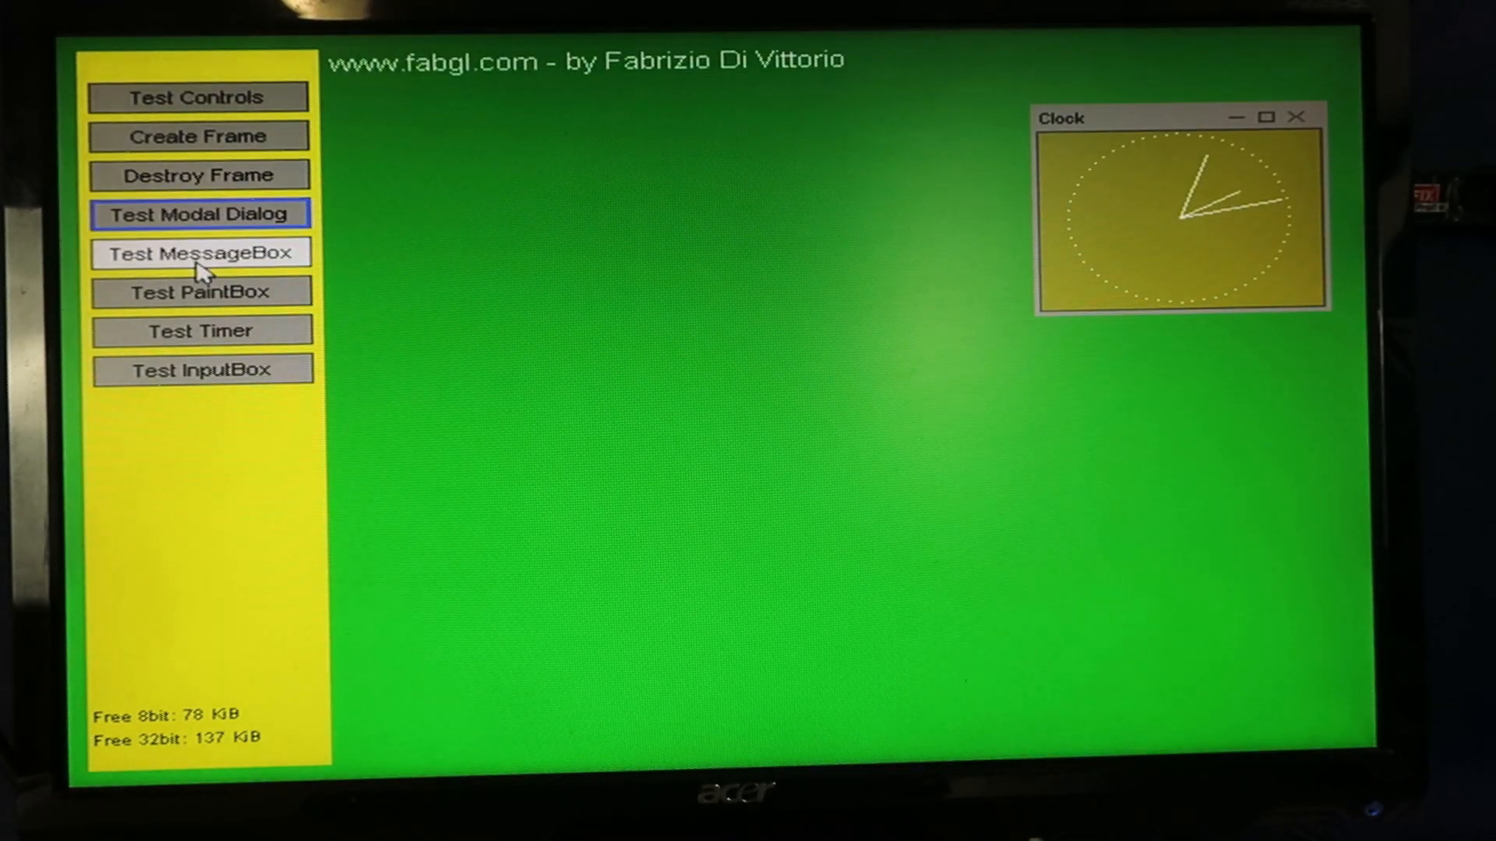
{"action": "left_click", "coordinate": [197, 253]}
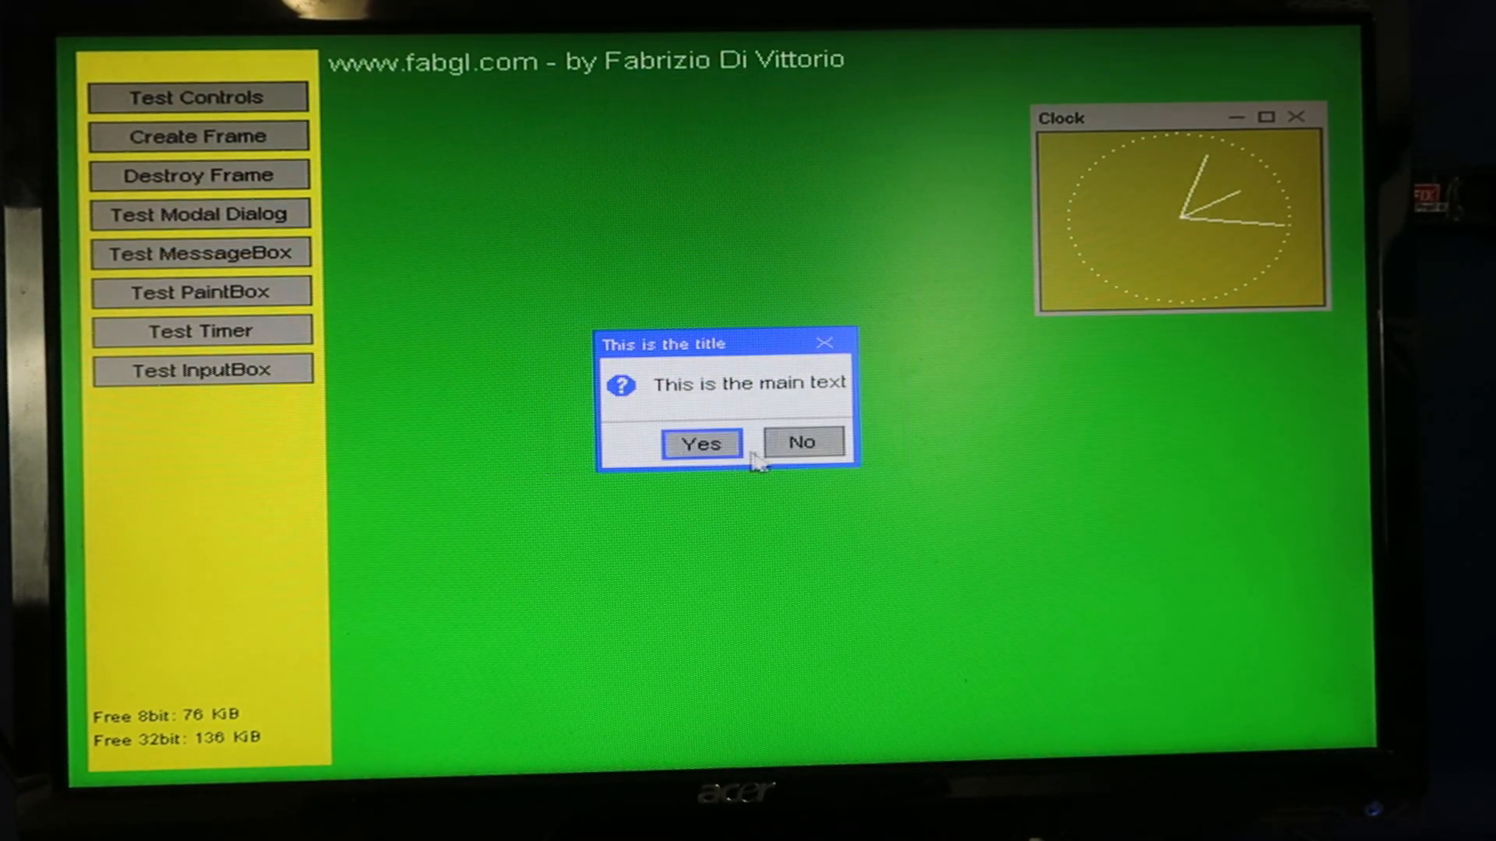